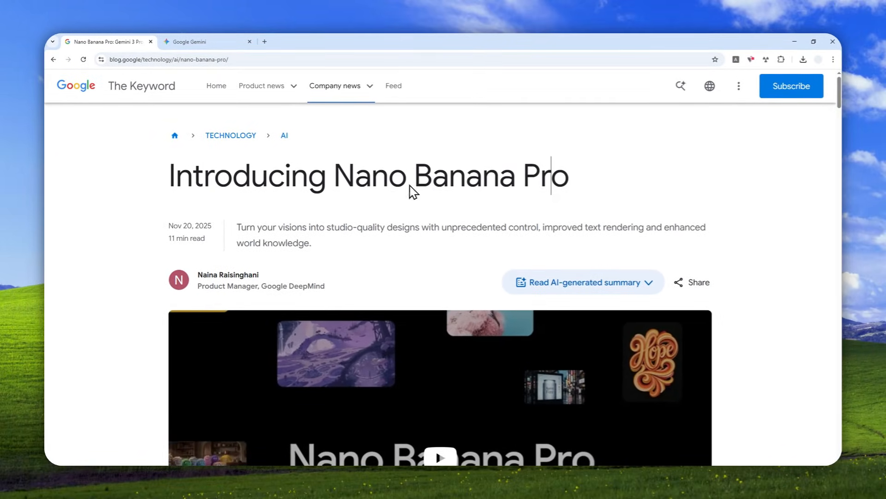
{"action": "mouse_move", "coordinate": [374, 216]}
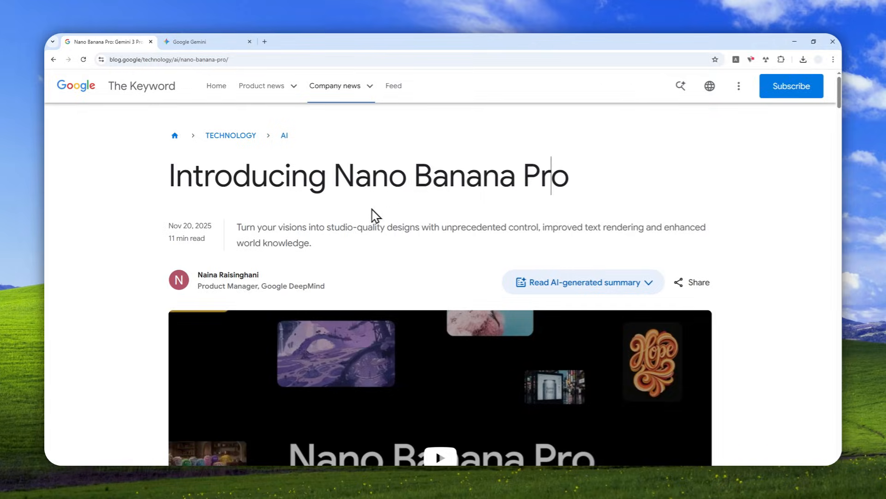
Switch from the Nano Banana Pro article to the already-open Gemini tab
{"action": "left_click", "coordinate": [200, 42]}
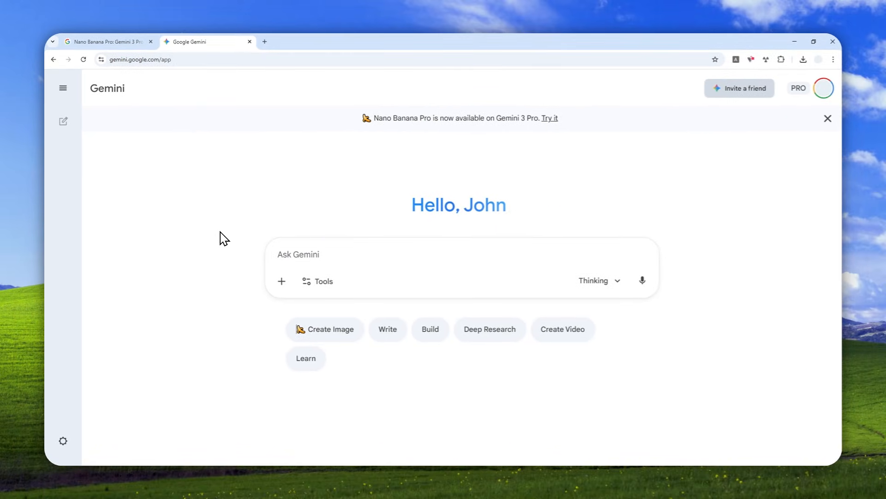
{"action": "mouse_move", "coordinate": [205, 216]}
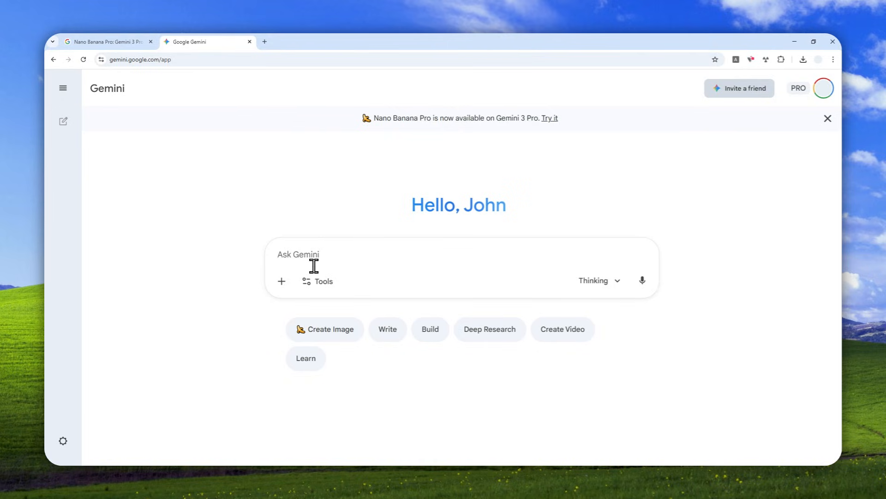
{"action": "left_click", "coordinate": [298, 254]}
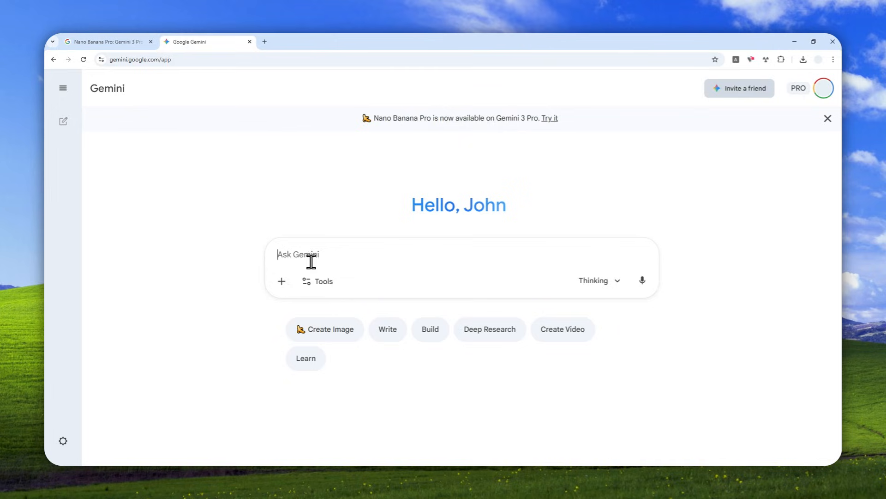
{"action": "mouse_move", "coordinate": [207, 252]}
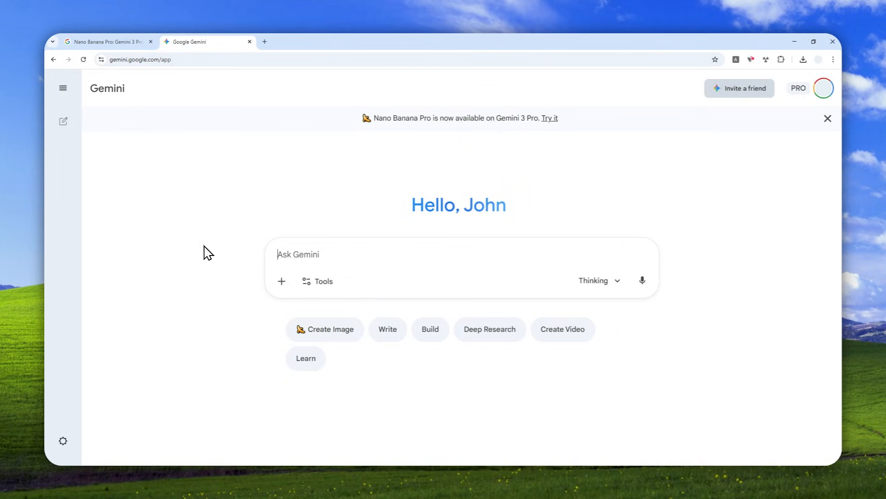
{"action": "mouse_move", "coordinate": [223, 223]}
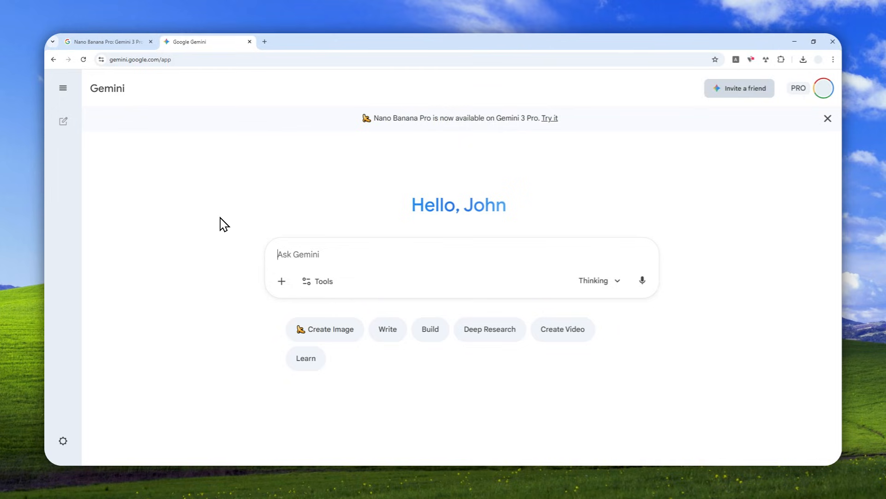
{"action": "mouse_move", "coordinate": [228, 228]}
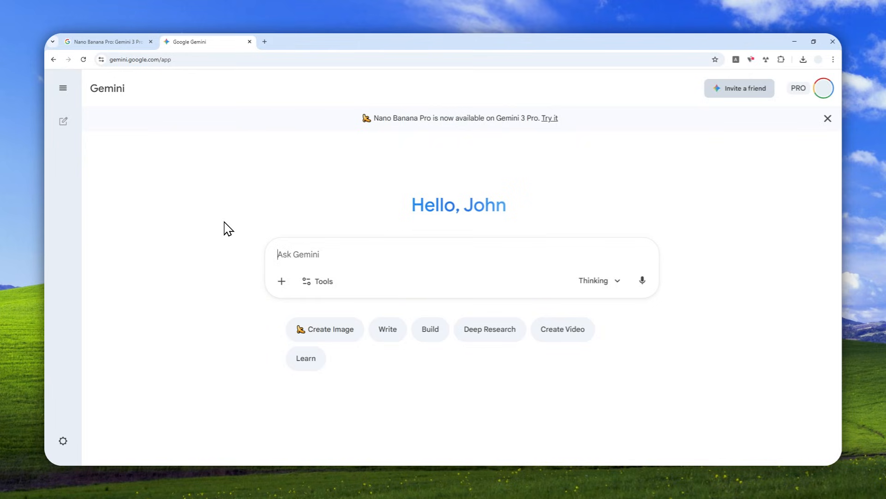
{"action": "mouse_move", "coordinate": [306, 117]}
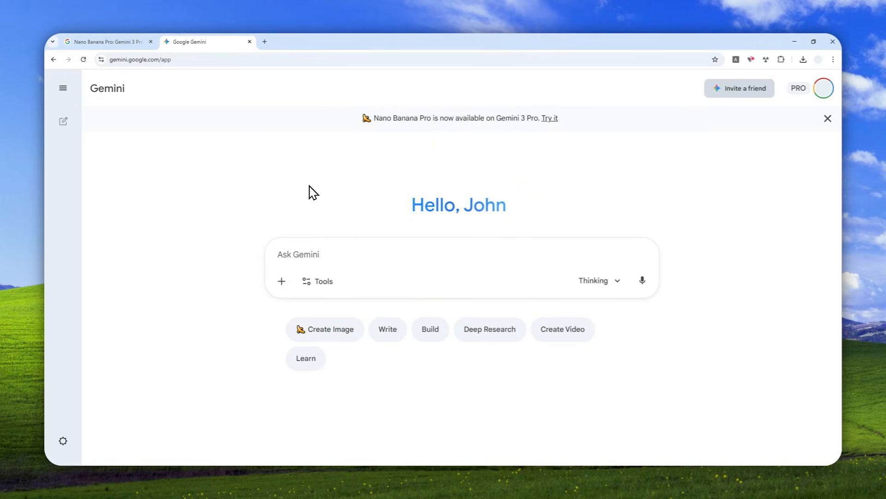
{"action": "mouse_move", "coordinate": [241, 195]}
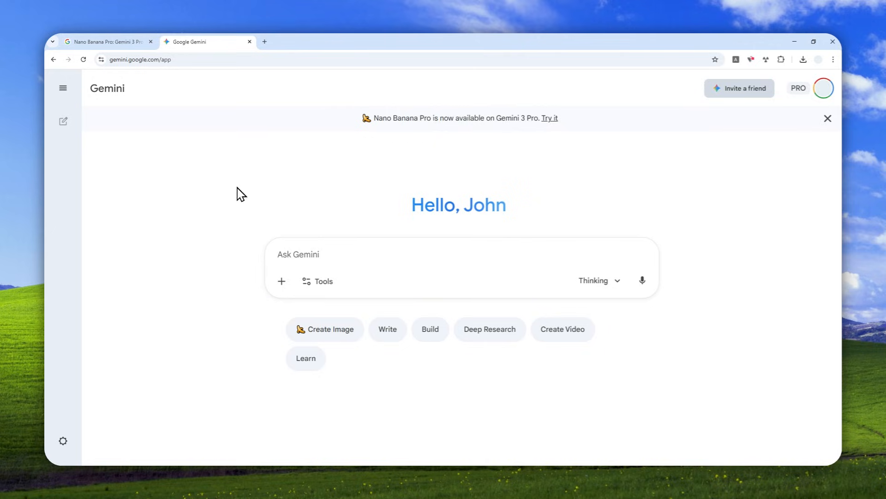
{"action": "mouse_move", "coordinate": [277, 143]}
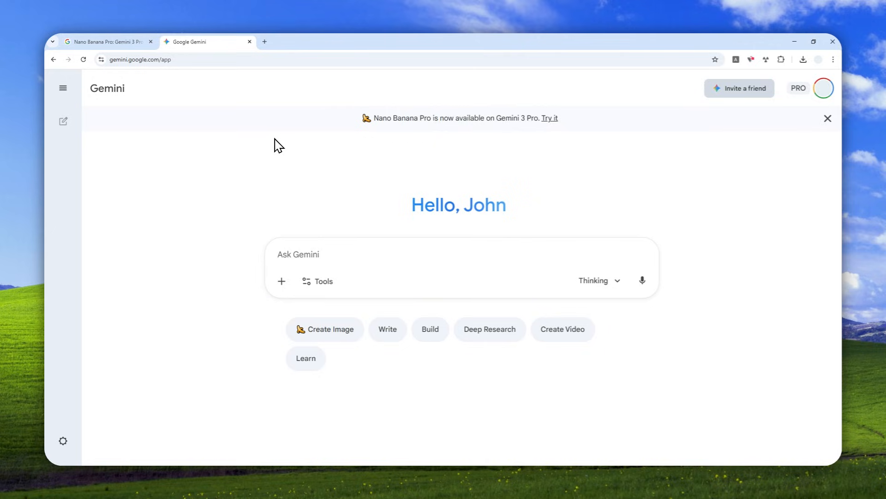
Duplicate the Gemini tab and arrange the two Gemini chats in split view
{"action": "right_click", "coordinate": [200, 42]}
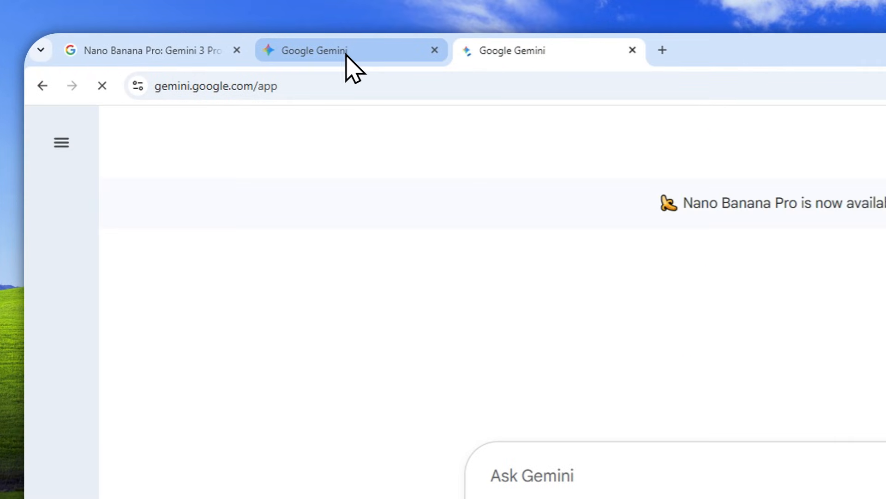
{"action": "right_click", "coordinate": [314, 50]}
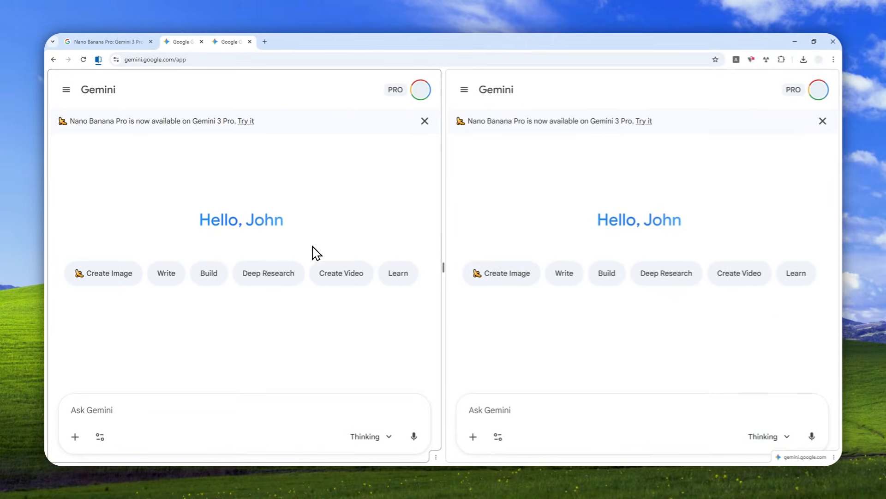
{"action": "mouse_move", "coordinate": [299, 250]}
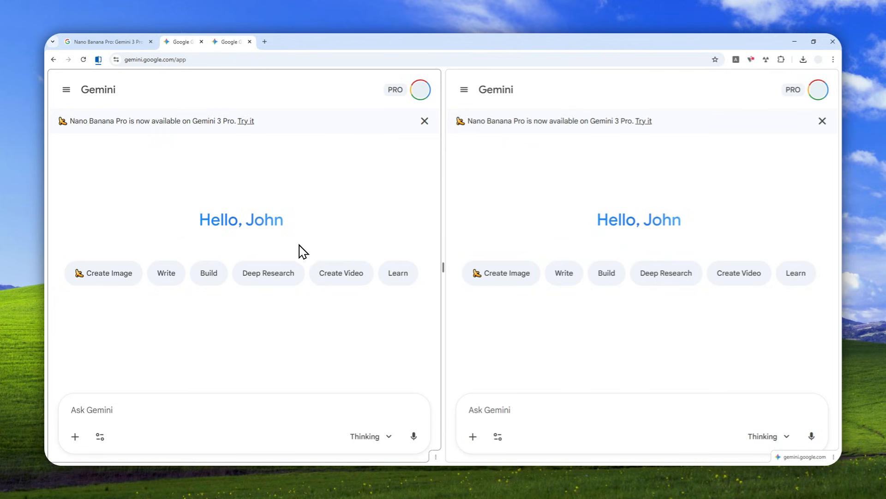
{"action": "mouse_move", "coordinate": [266, 301]}
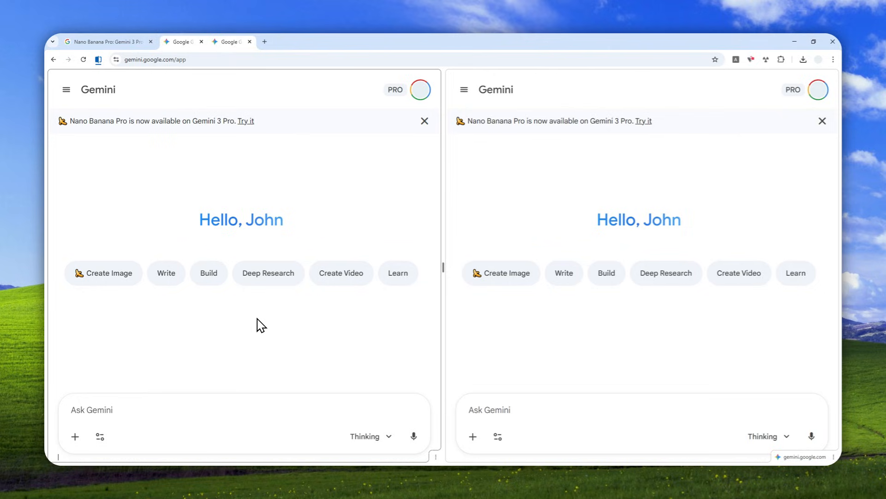
{"action": "mouse_move", "coordinate": [256, 336]}
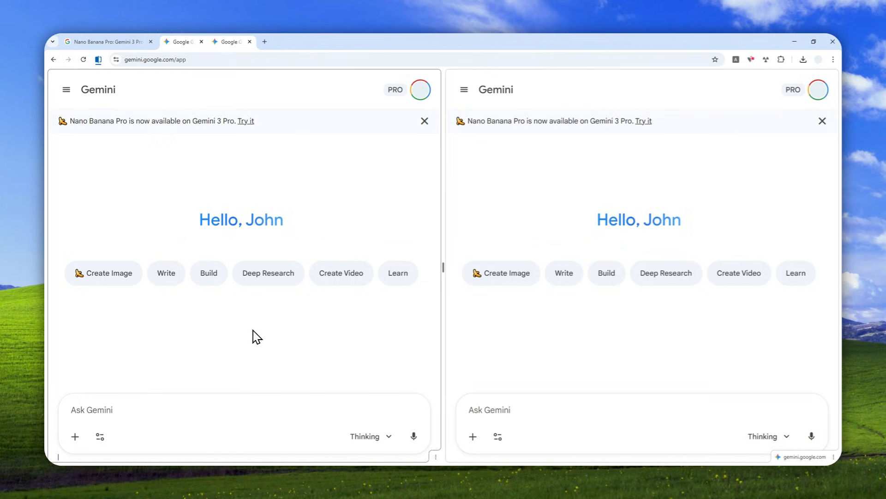
{"action": "right_click", "coordinate": [91, 409]}
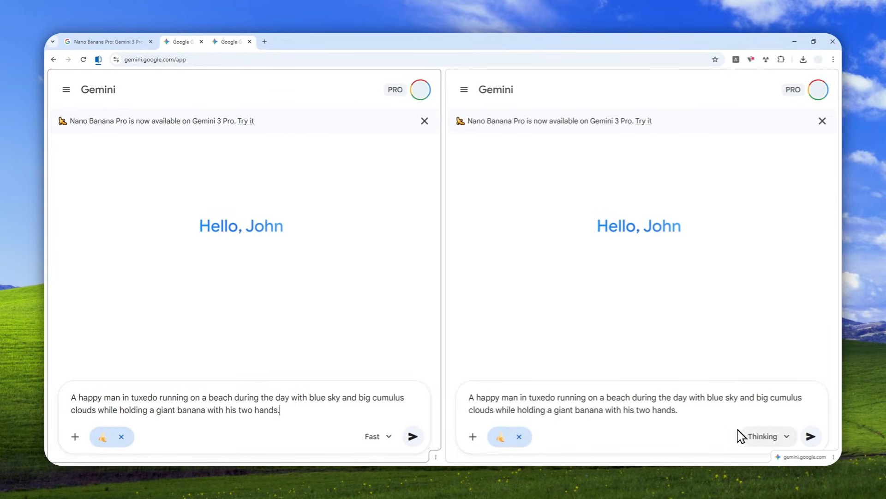
Review the model choice in the right pane, keeping it on Thinking
{"action": "left_click", "coordinate": [762, 436]}
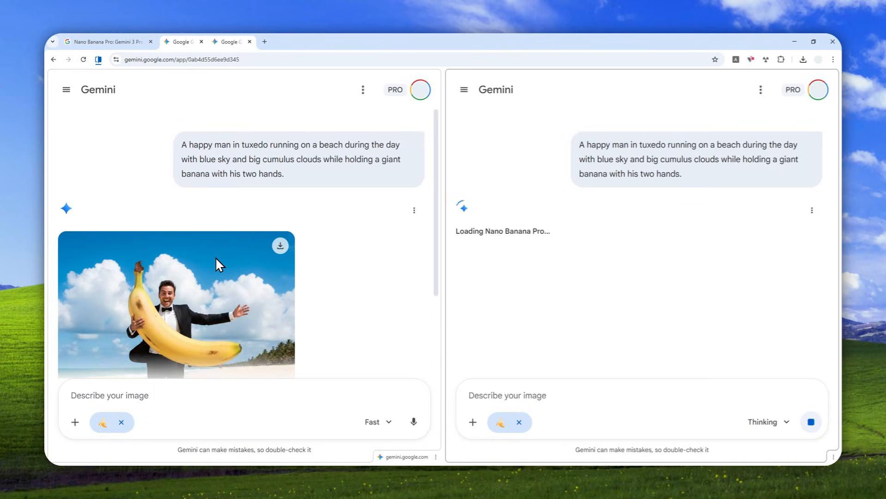
{"action": "mouse_move", "coordinate": [215, 263]}
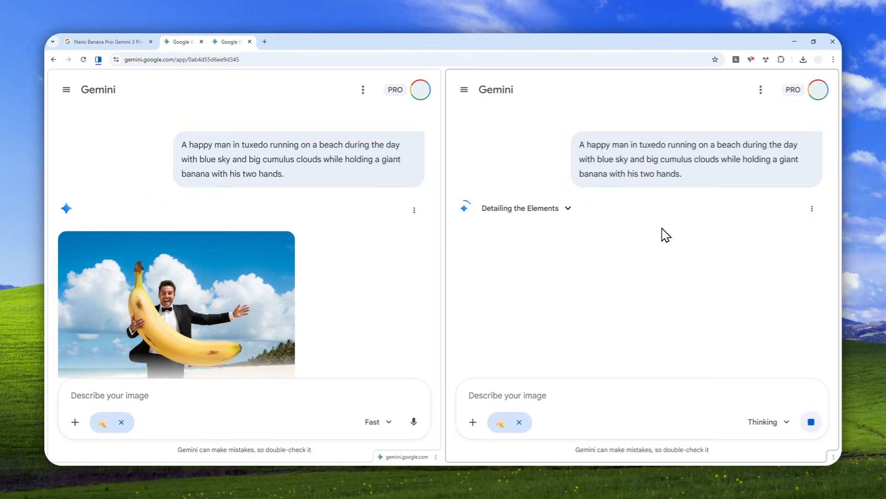
{"action": "mouse_move", "coordinate": [677, 227]}
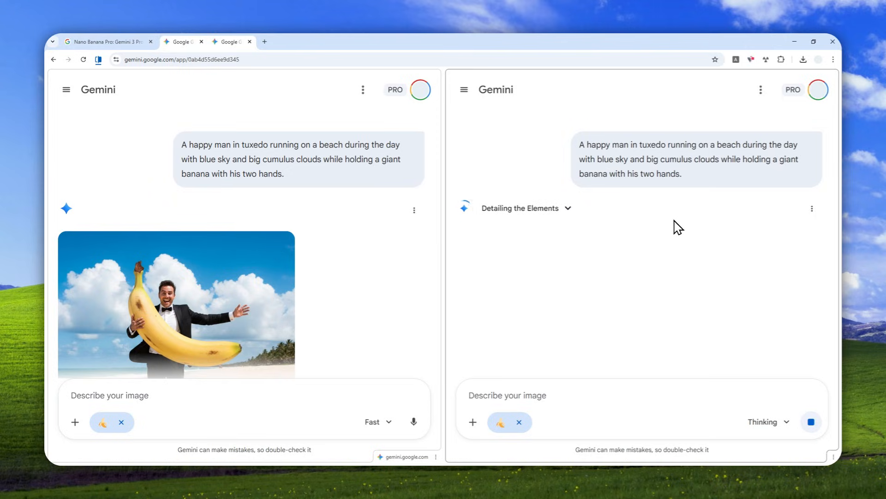
{"action": "mouse_move", "coordinate": [567, 253]}
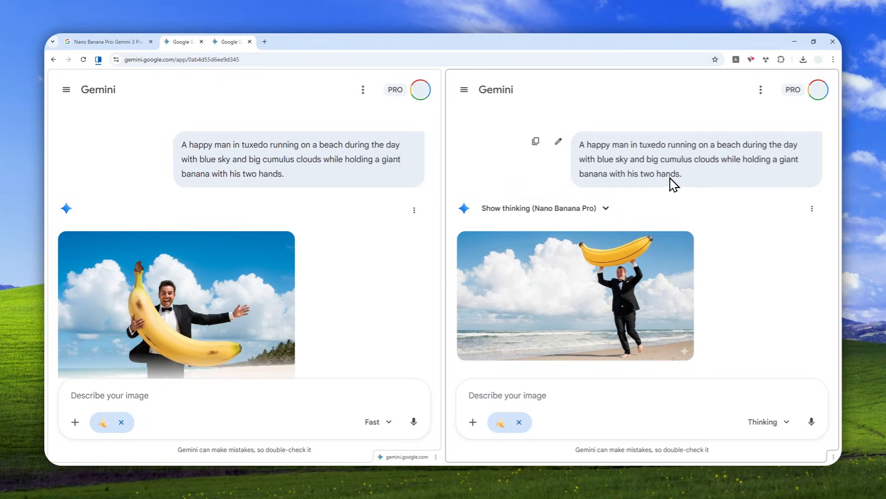
{"action": "mouse_move", "coordinate": [678, 168]}
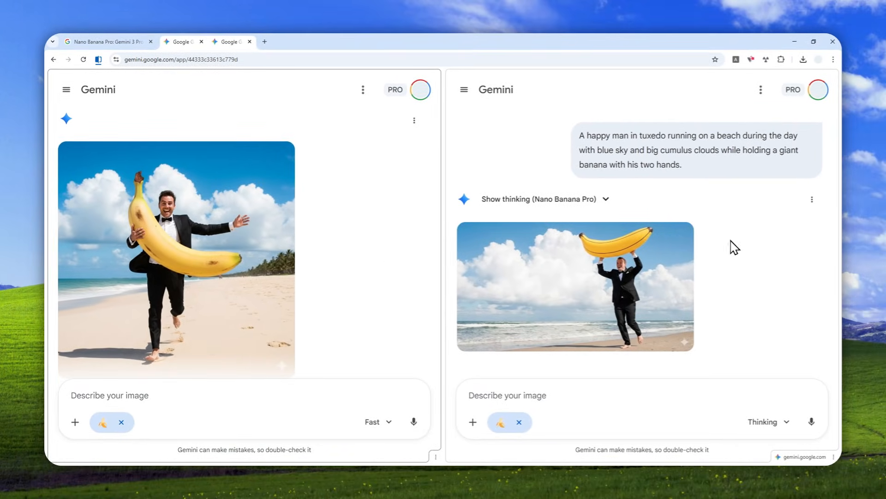
{"action": "mouse_move", "coordinate": [634, 258]}
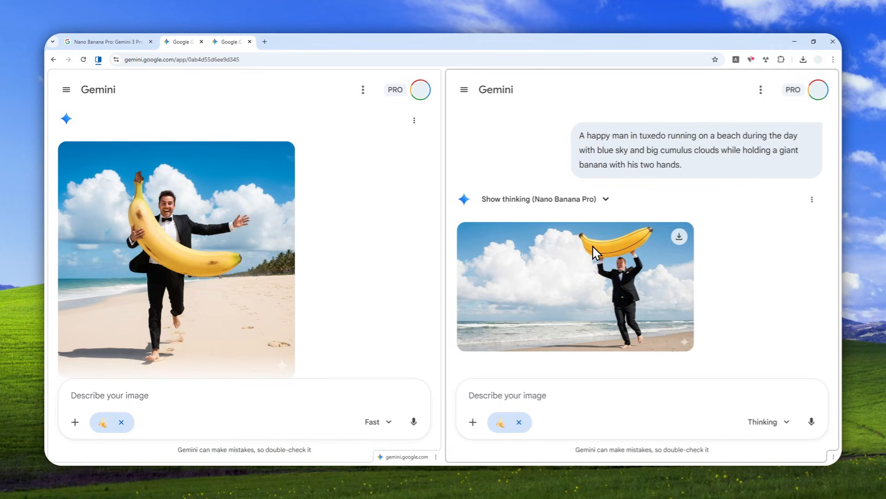
{"action": "mouse_move", "coordinate": [574, 231]}
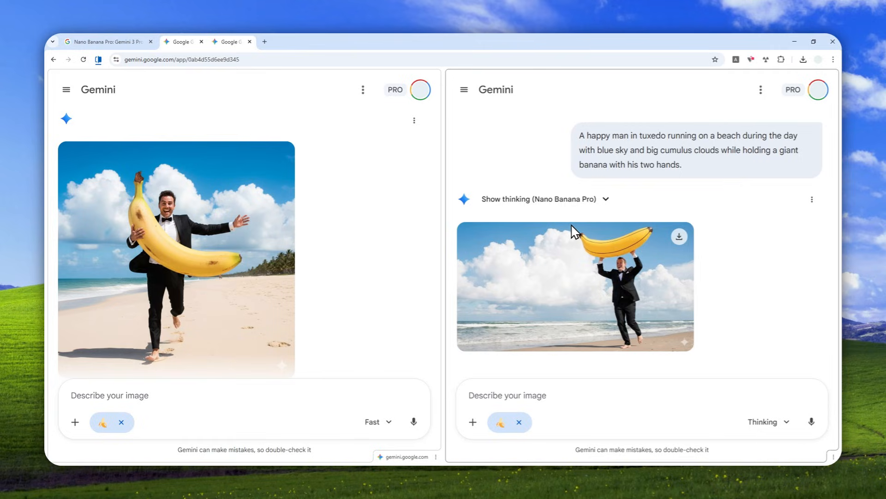
{"action": "mouse_move", "coordinate": [493, 96]}
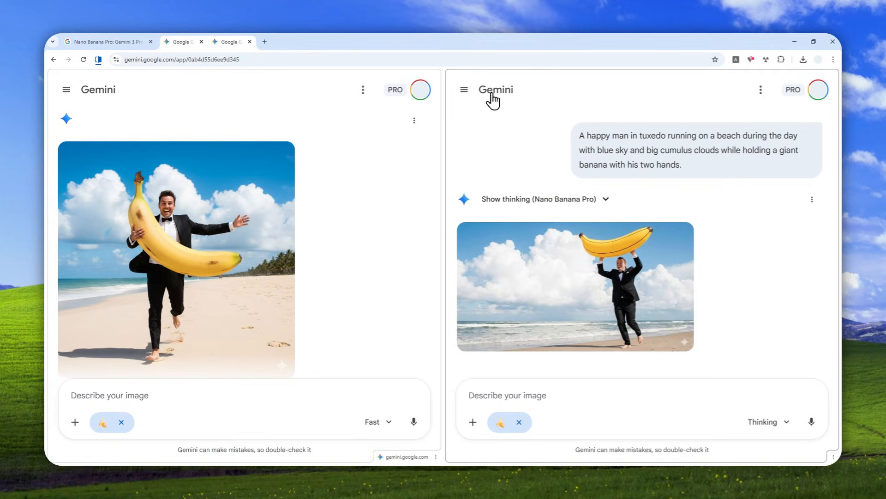
Start a new chat and write 'Convert this document into an infographic' with the PDF attached
{"action": "left_click", "coordinate": [98, 90]}
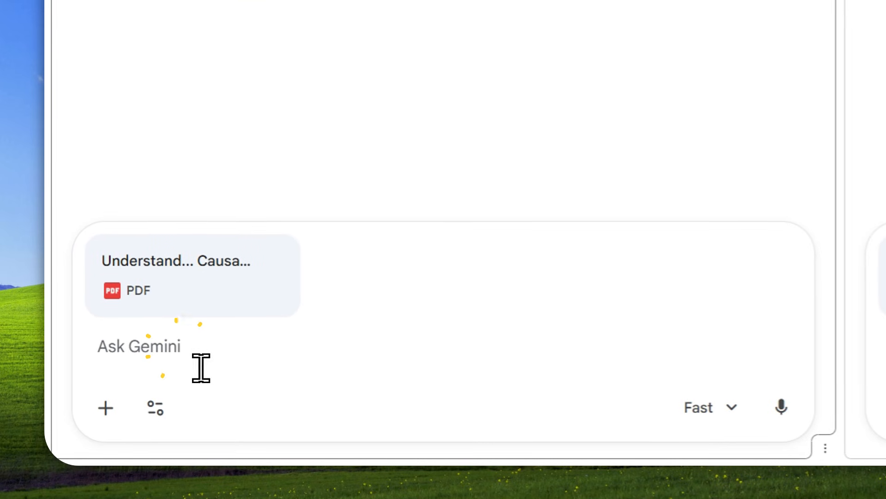
{"action": "type", "text": "Conver"}
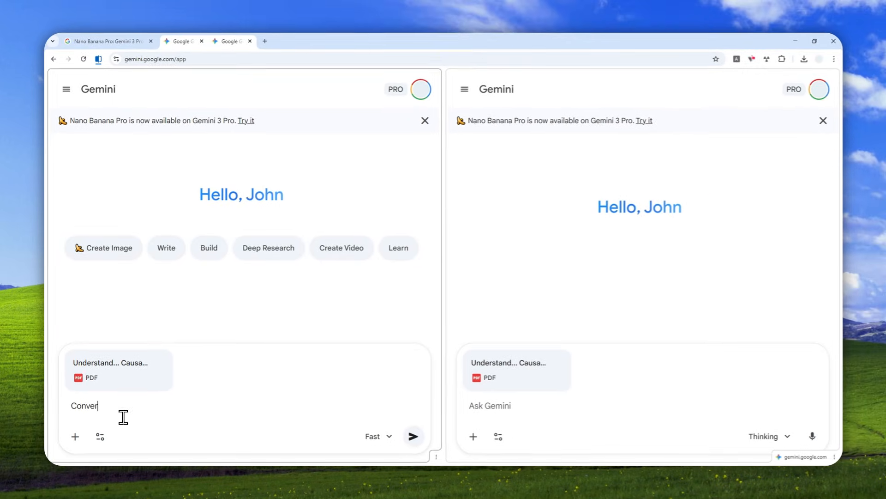
{"action": "type", "text": "Convert this document into i"}
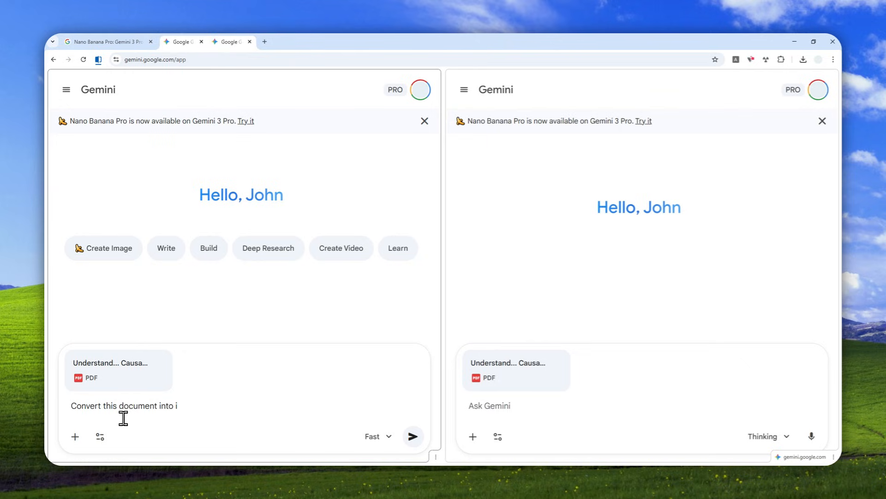
{"action": "type", "text": "an infographic"}
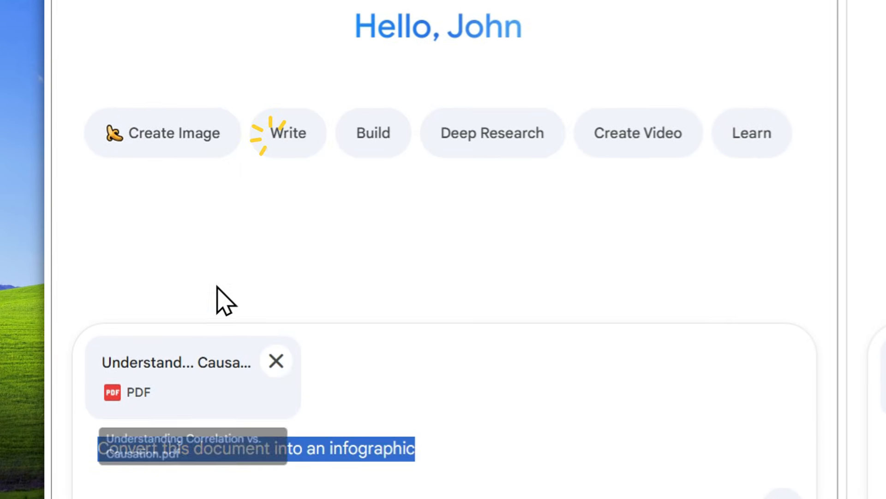
{"action": "scroll", "scroll_direction": "down", "scroll_amount": 3}
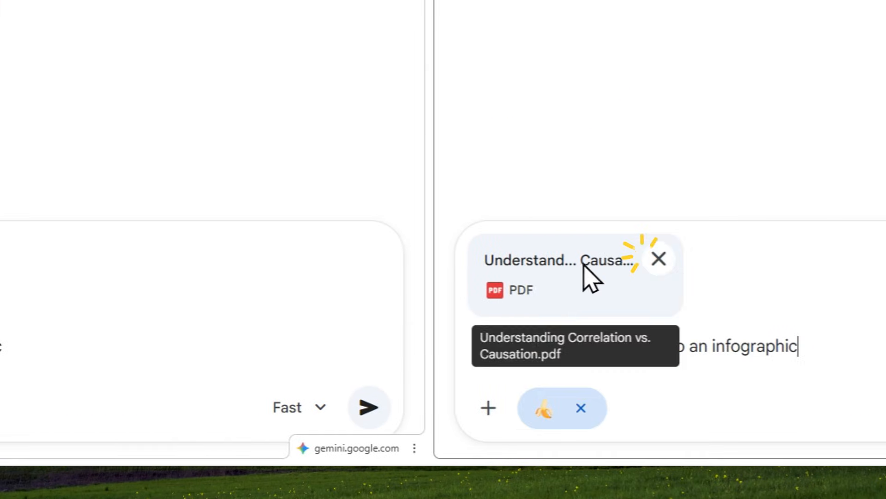
{"action": "left_click", "coordinate": [286, 407]}
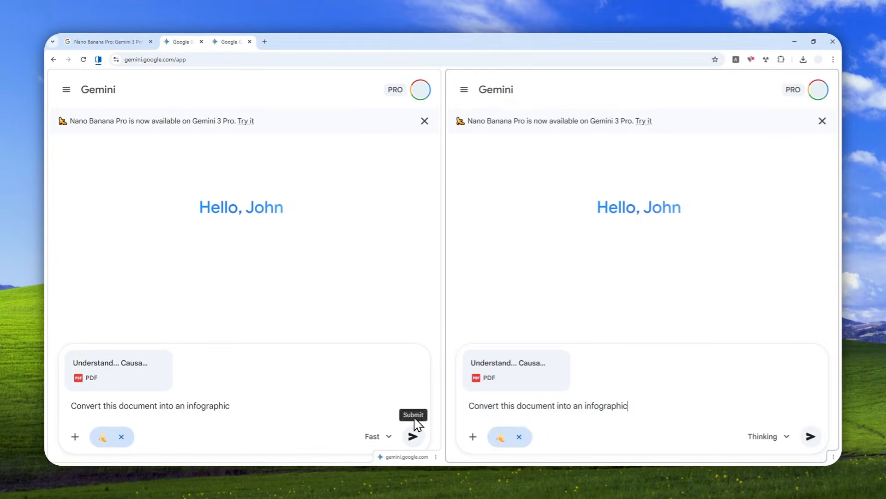
Send the infographic request from the Fast pane and scroll through the response
{"action": "left_click", "coordinate": [414, 436]}
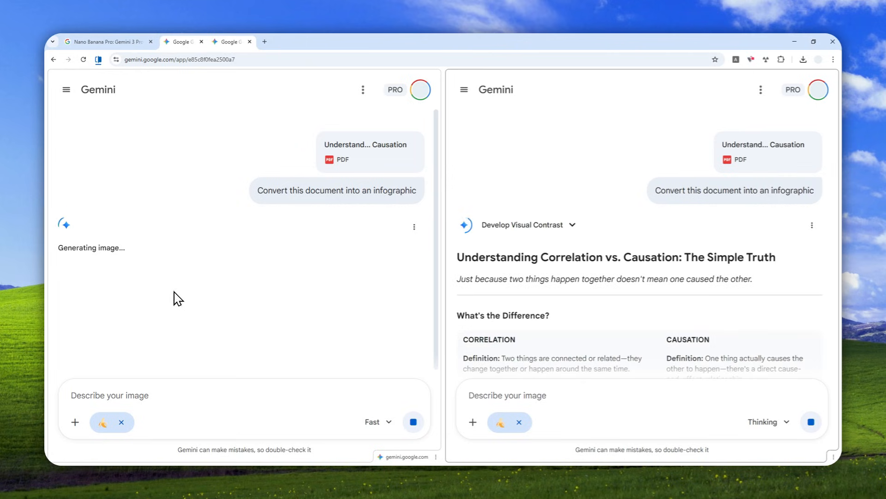
{"action": "mouse_move", "coordinate": [686, 261]}
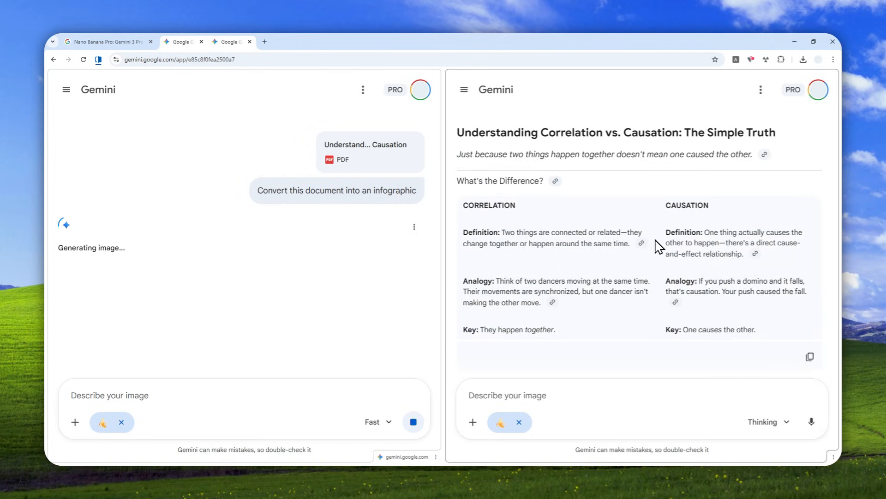
{"action": "scroll", "scroll_direction": "down", "scroll_amount": 3}
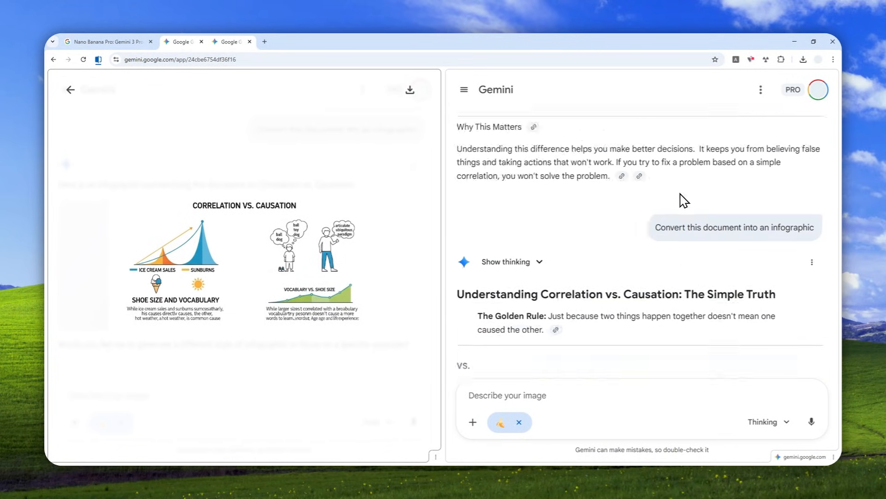
Ask the Pro pane to 'Generate an infographic picture please based on the document'
{"action": "scroll", "scroll_direction": "down", "scroll_amount": 3}
{"action": "type", "text": "Generate"}
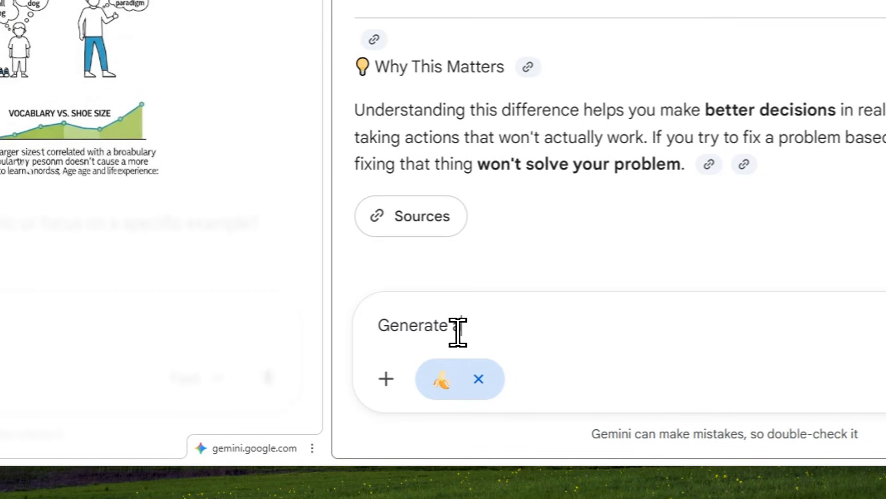
{"action": "type", "text": "an infographic"}
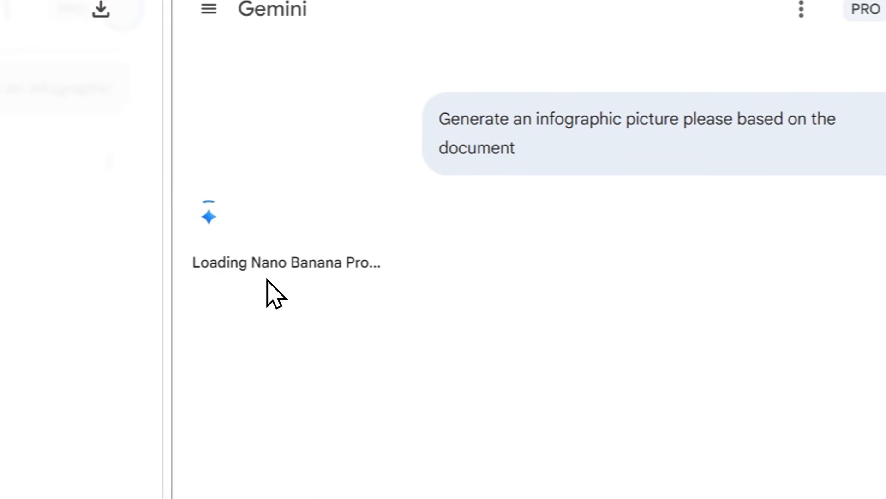
{"action": "mouse_move", "coordinate": [327, 243]}
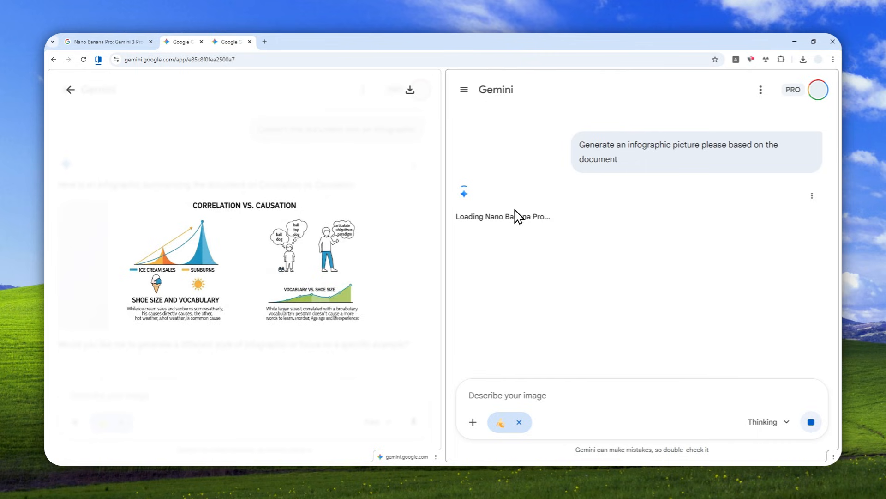
{"action": "mouse_move", "coordinate": [167, 463]}
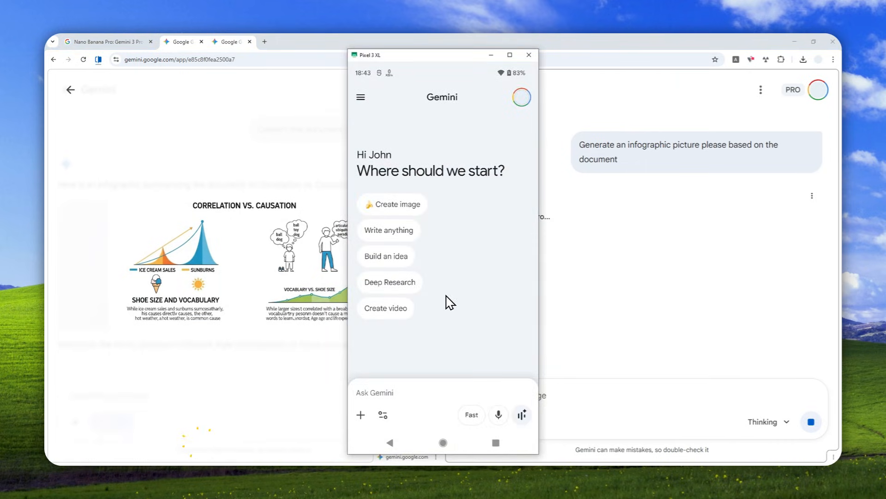
In the emulator's Gemini app, choose the Fast model and enable Create image
{"action": "left_click", "coordinate": [471, 414]}
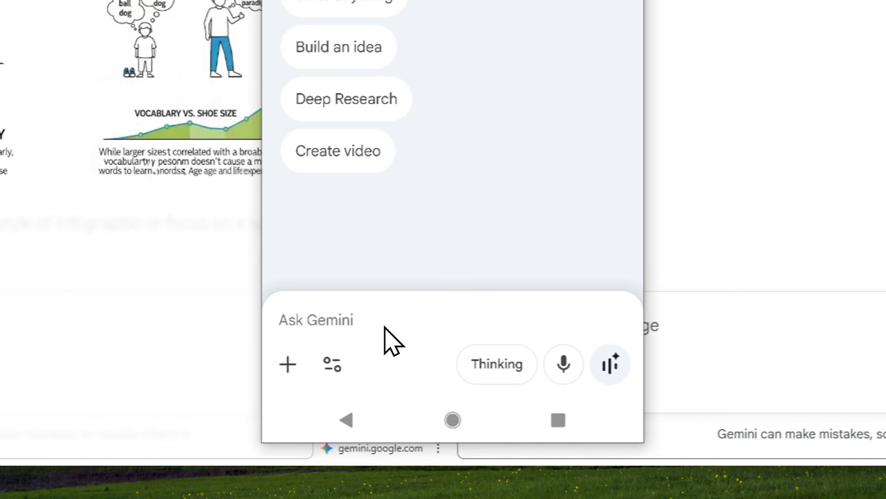
{"action": "left_click", "coordinate": [496, 364]}
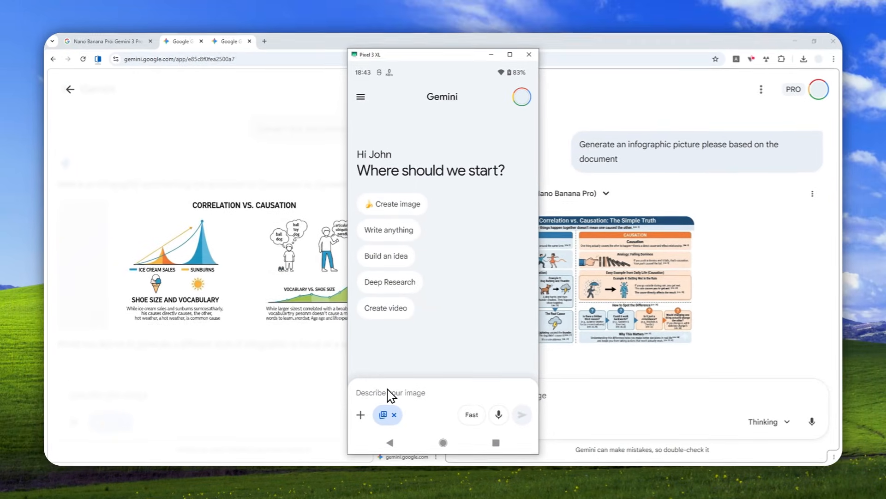
{"action": "mouse_move", "coordinate": [443, 408]}
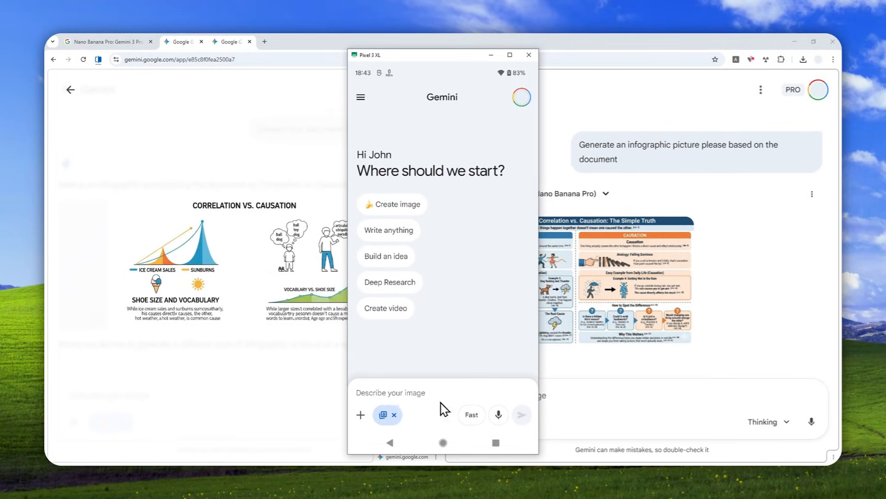
{"action": "left_click", "coordinate": [470, 415]}
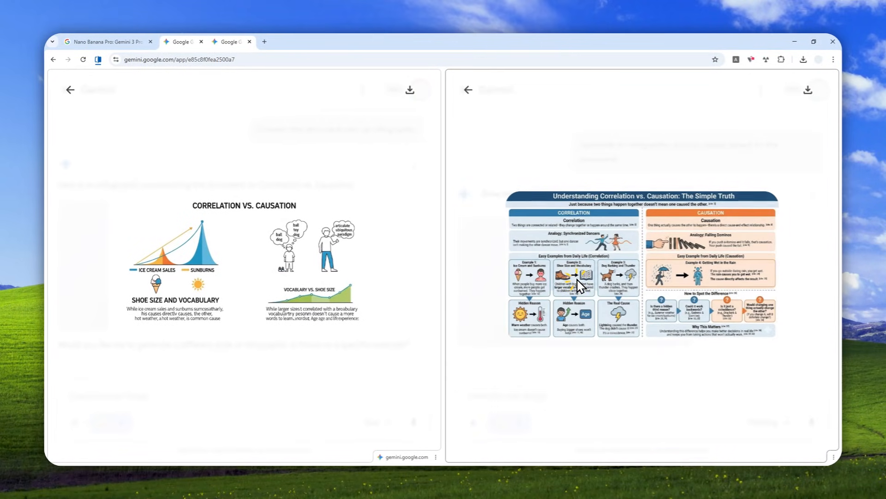
{"action": "mouse_move", "coordinate": [602, 332]}
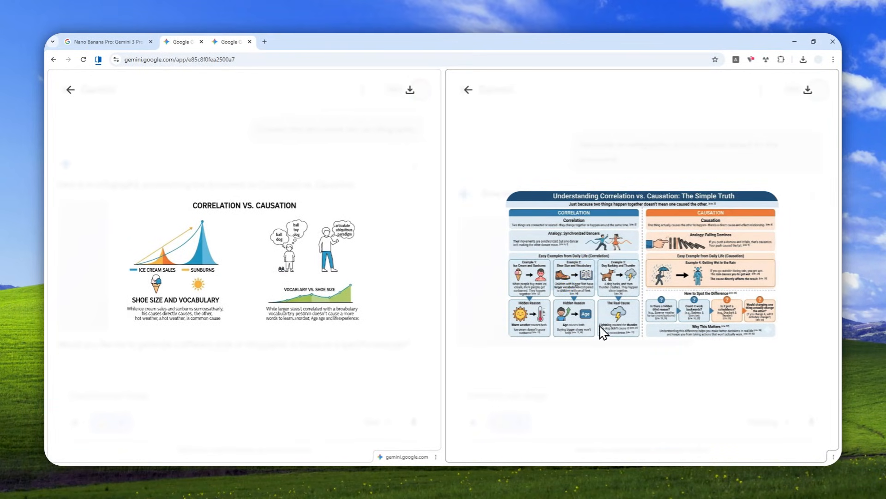
{"action": "mouse_move", "coordinate": [606, 332]}
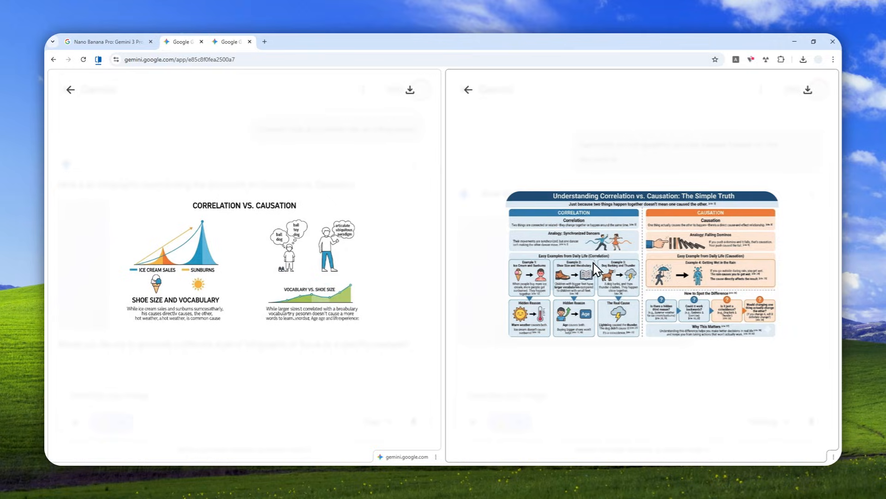
{"action": "mouse_move", "coordinate": [299, 303]}
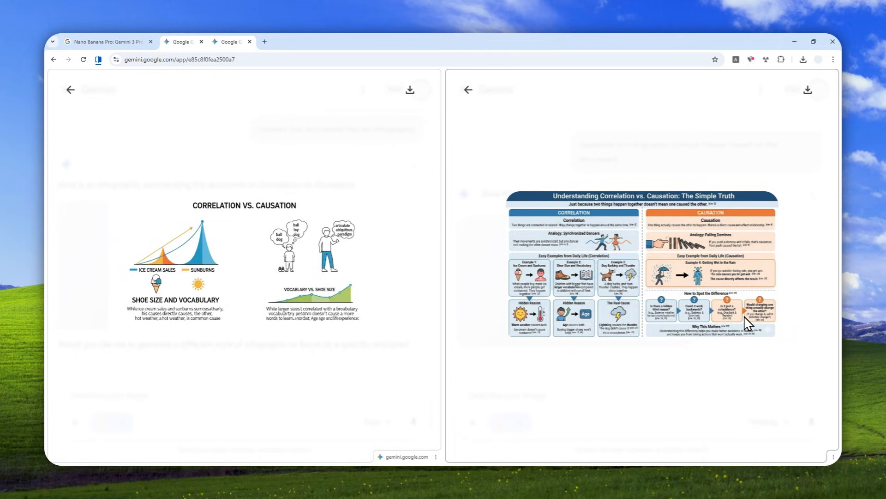
{"action": "mouse_move", "coordinate": [715, 270]}
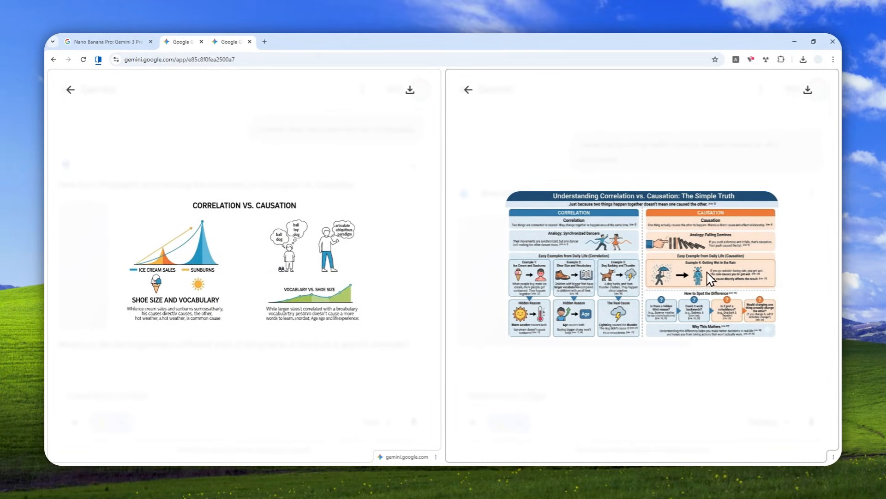
{"action": "mouse_move", "coordinate": [463, 239]}
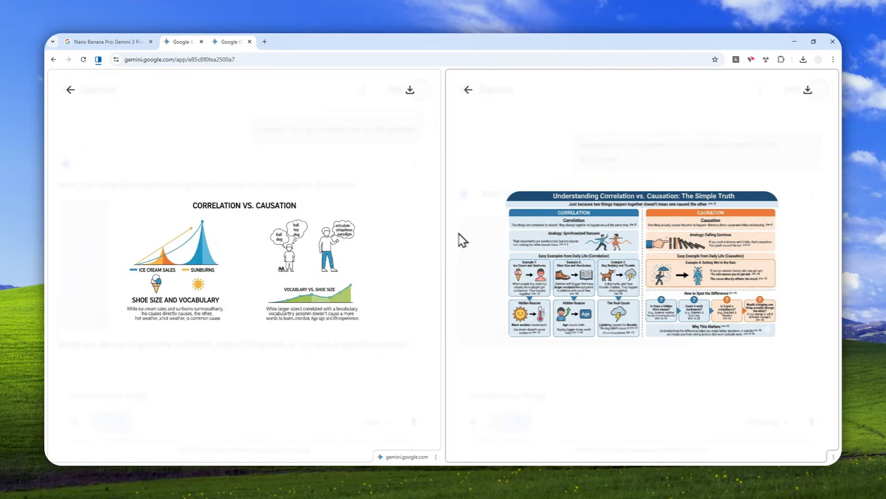